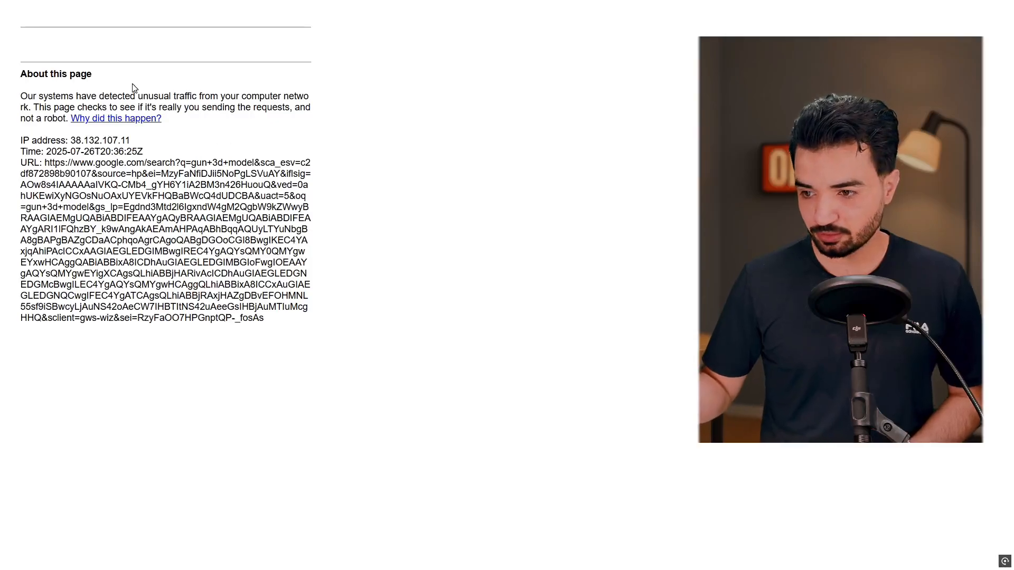
- Pass the reCAPTCHA by selecting the fire hydrant tiles and verifying
left_click(39, 74)
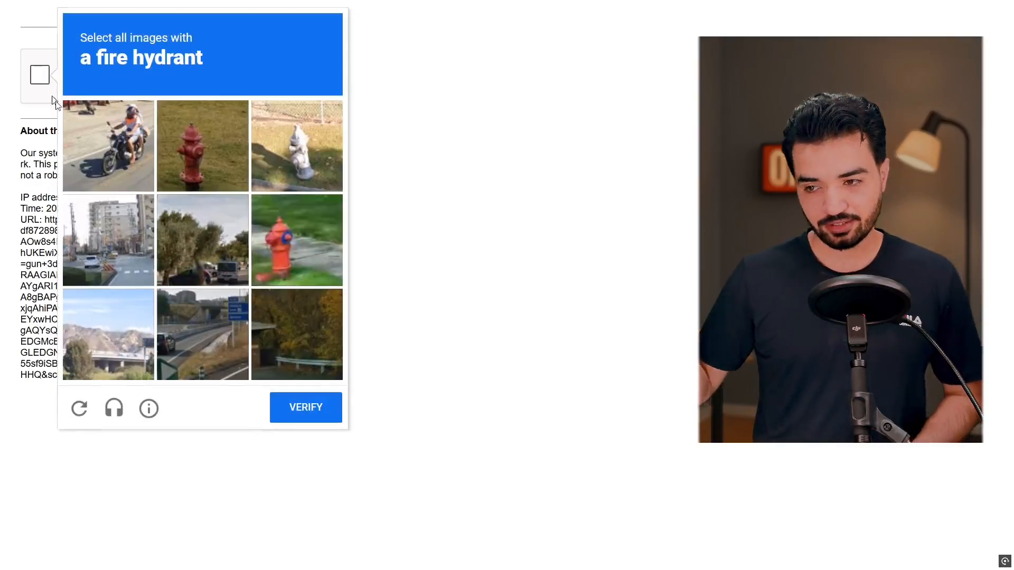
left_click(297, 146)
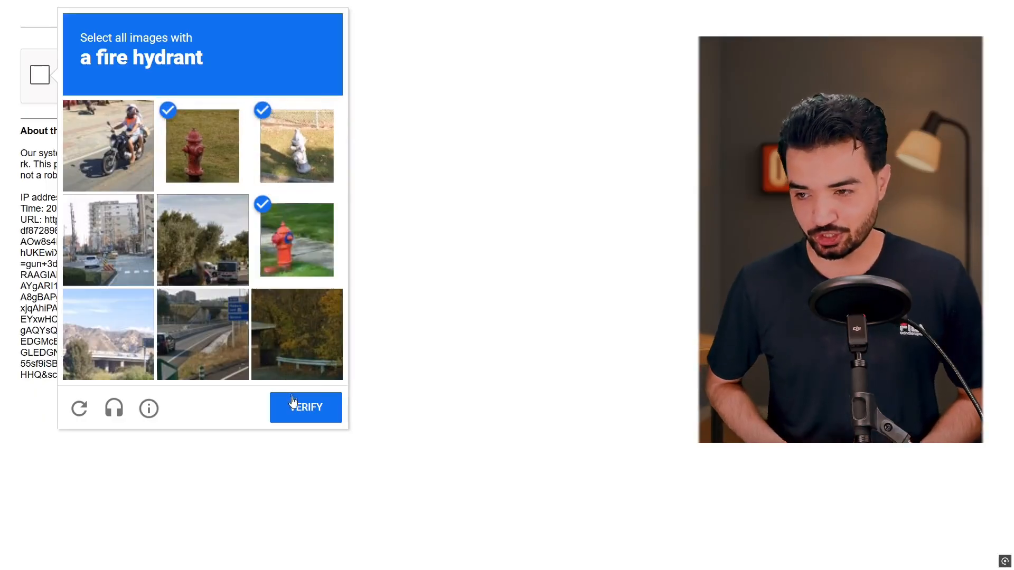
left_click(305, 407)
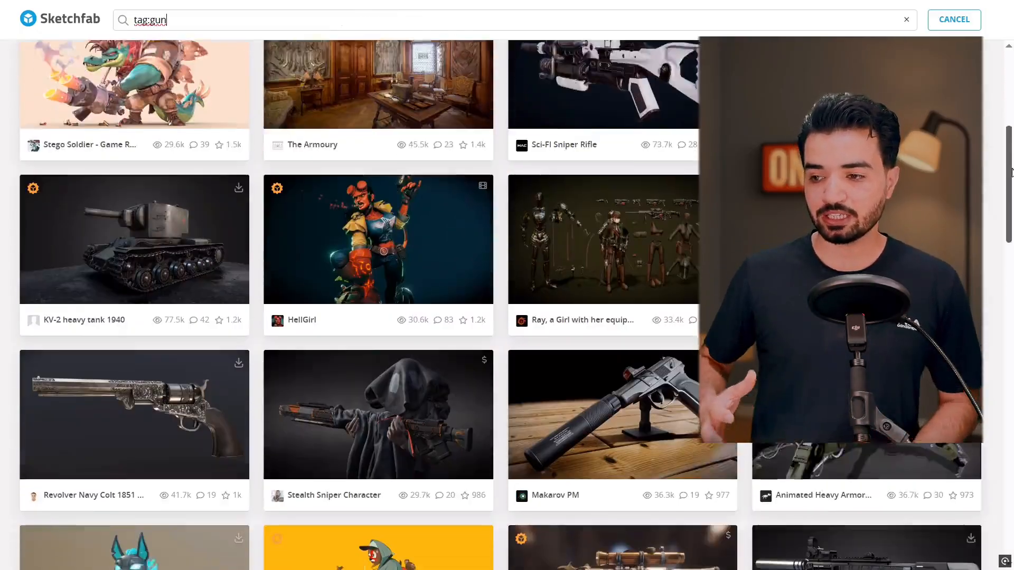
- Open the AR-15 style rifle model from the gun-tagged Sketchfab results
scroll("down", 3)
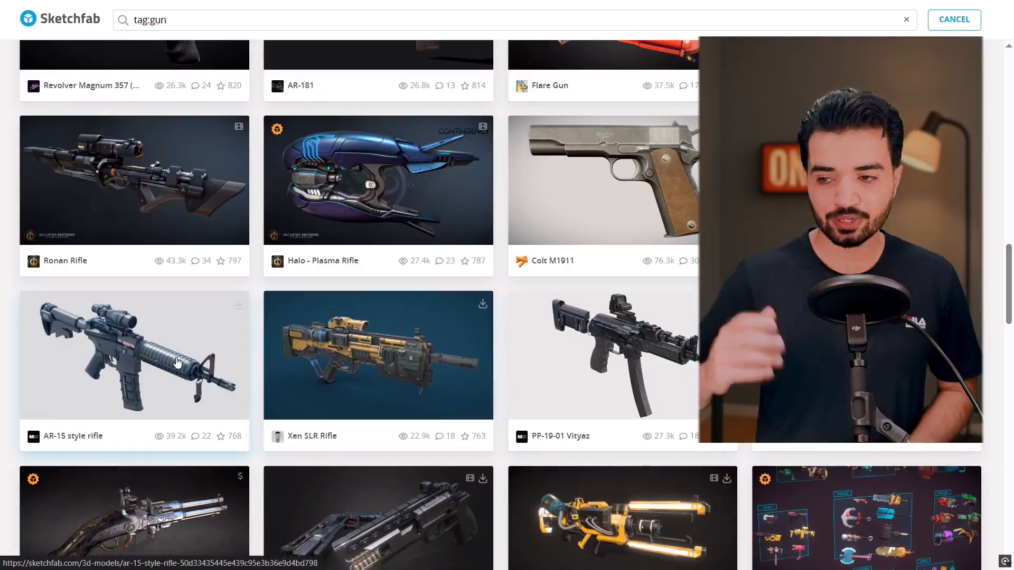
left_click(134, 355)
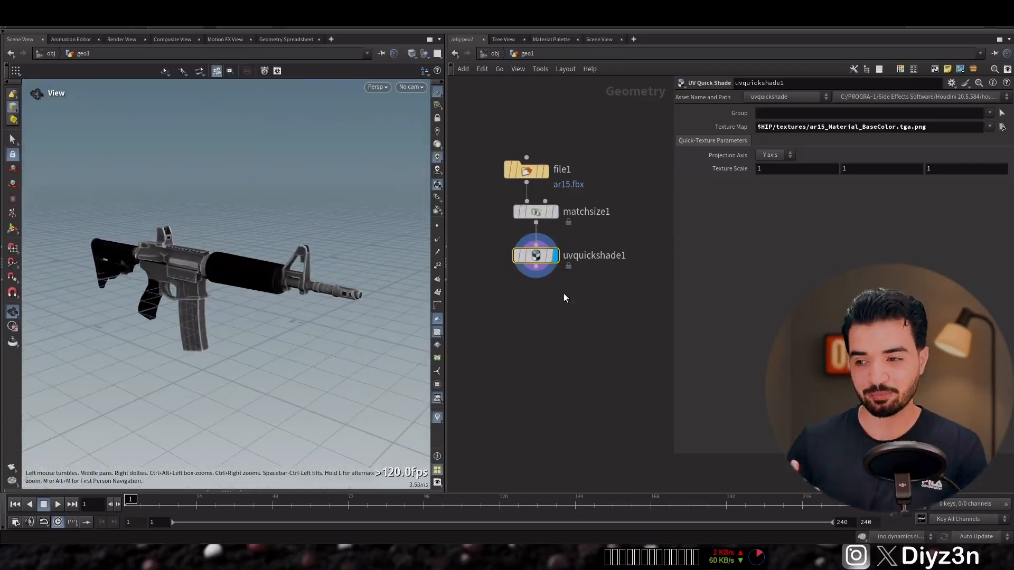
- Add a Sphere node with Uniform Scale 0.05 at the rifle's muzzle
key("tab")
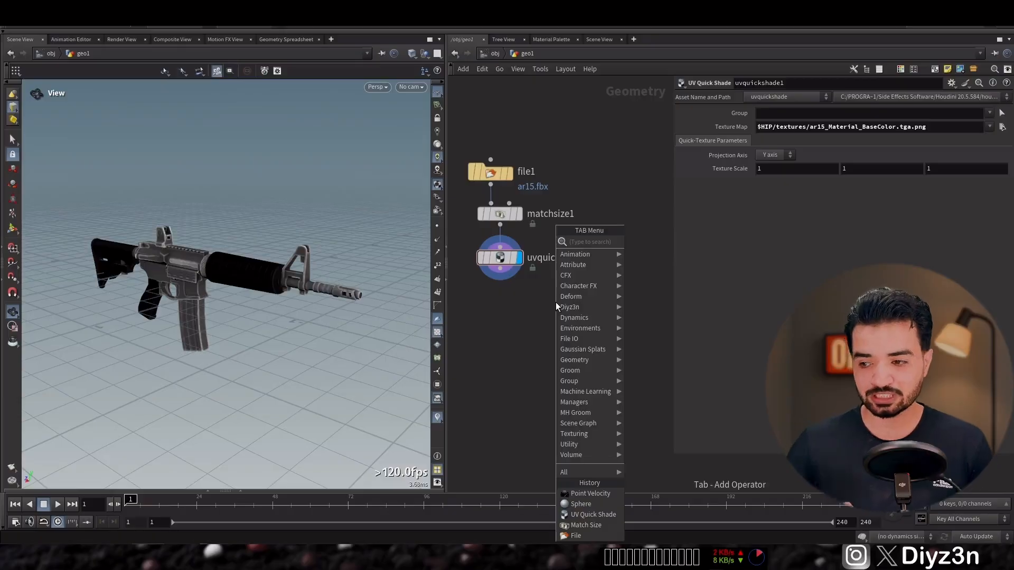
left_click(580, 503)
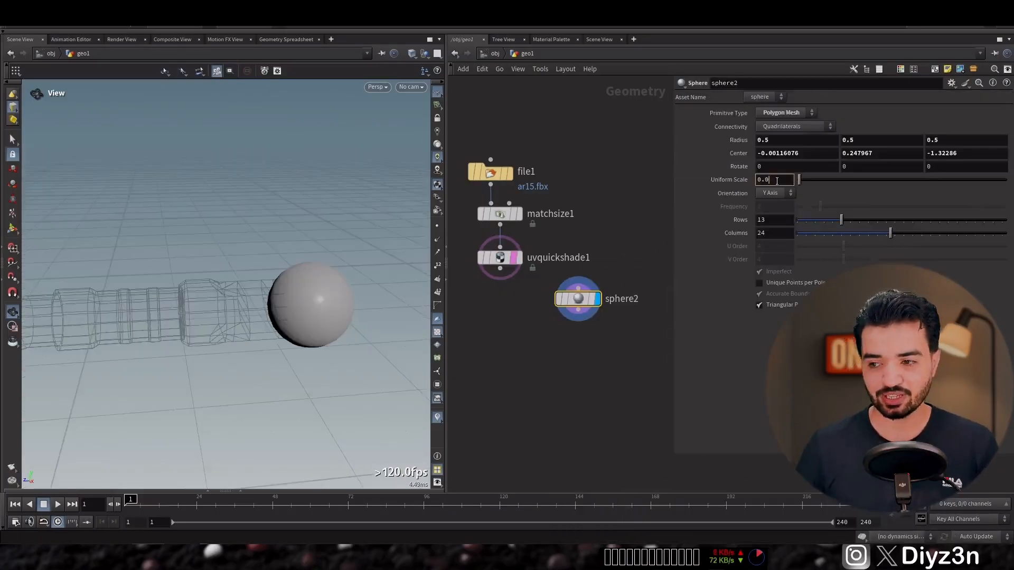
type("0.05")
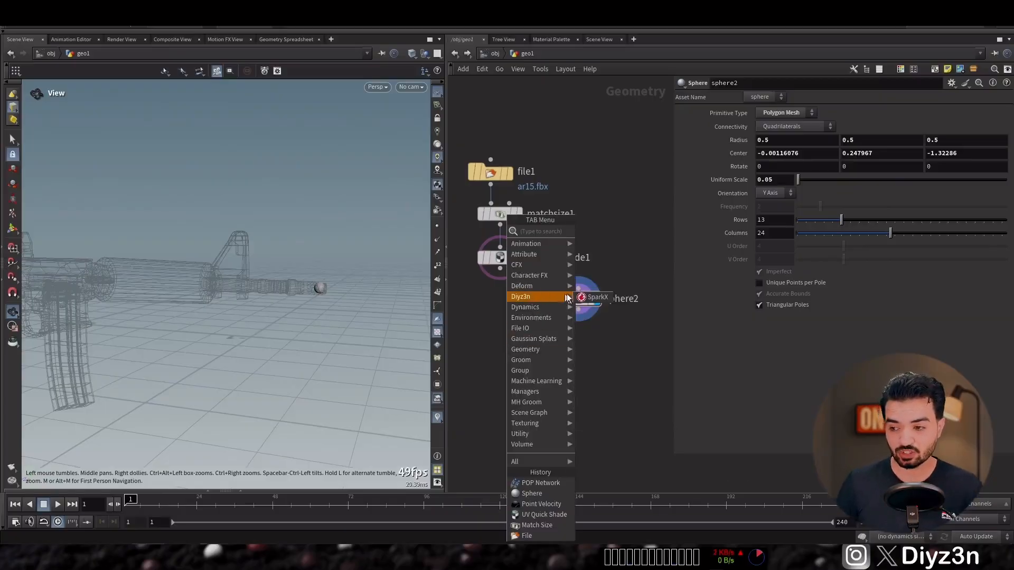
- Add the SparkX node and feed sphere2 into it through a Point Velocity node
left_click(598, 297)
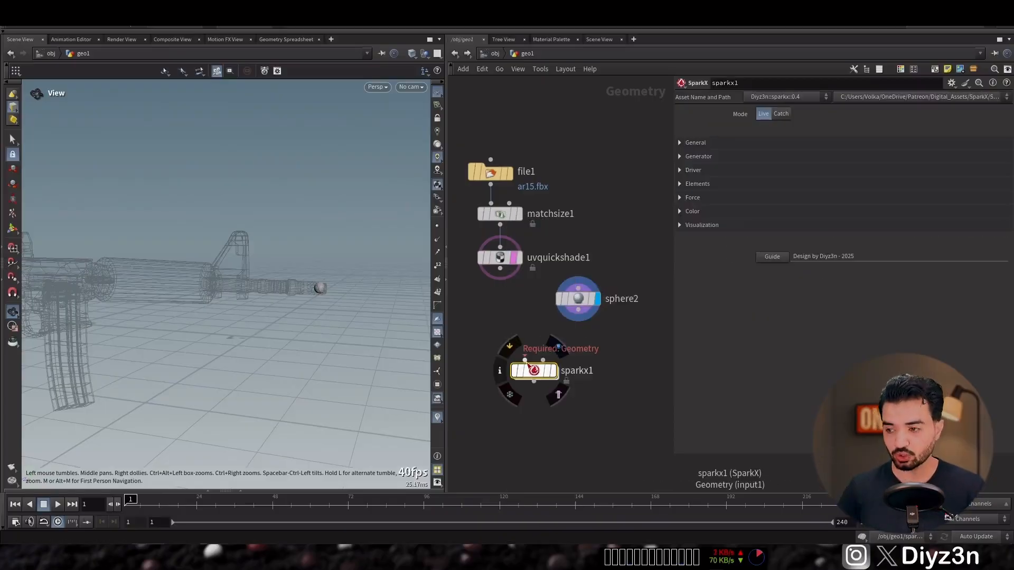
left_click_drag(578, 310, 543, 359)
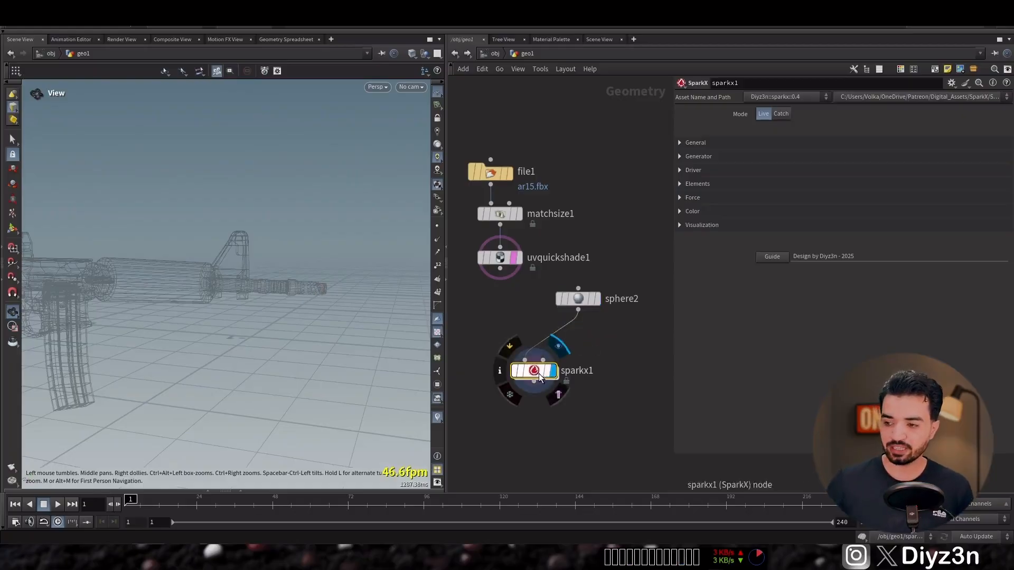
left_click(698, 182)
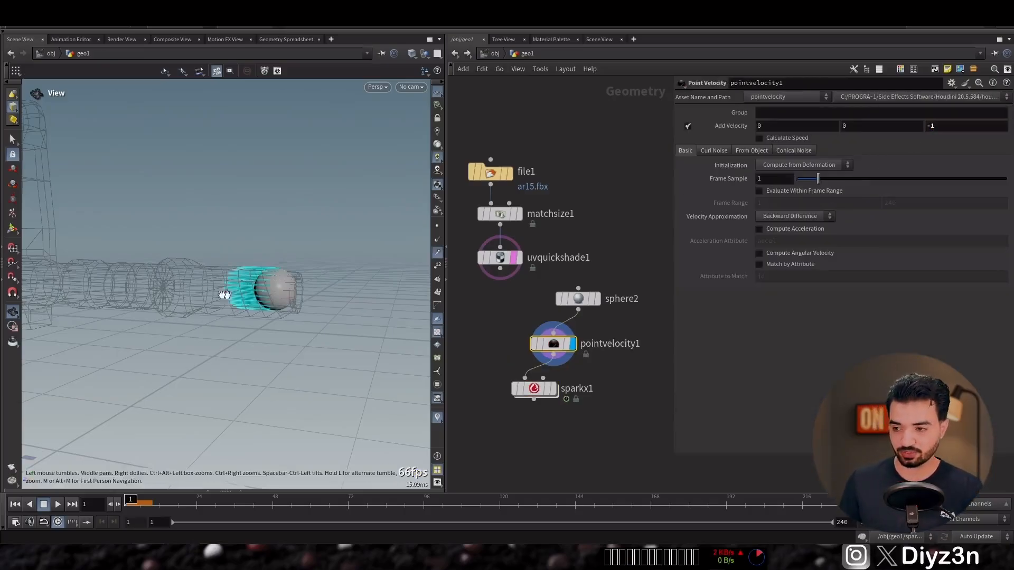
- Set the SparkX generator to Frame mode with Shot emission enabled
left_click(534, 389)
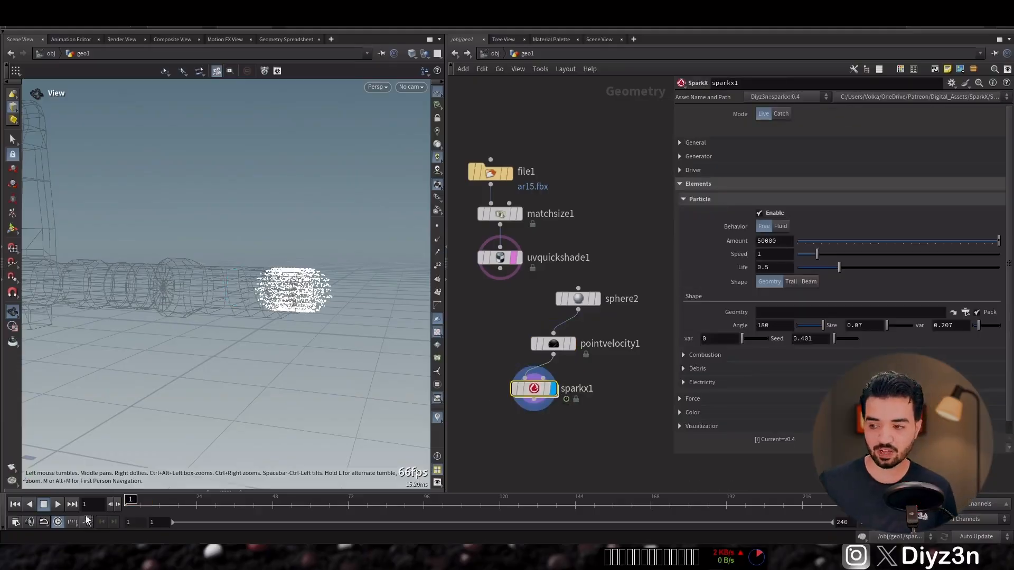
left_click(57, 505)
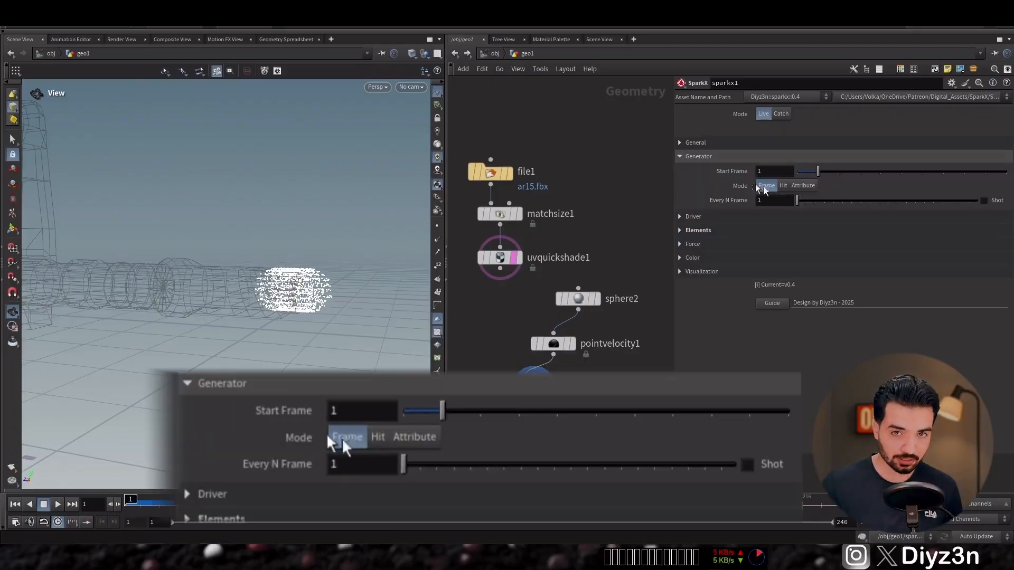
left_click(362, 463)
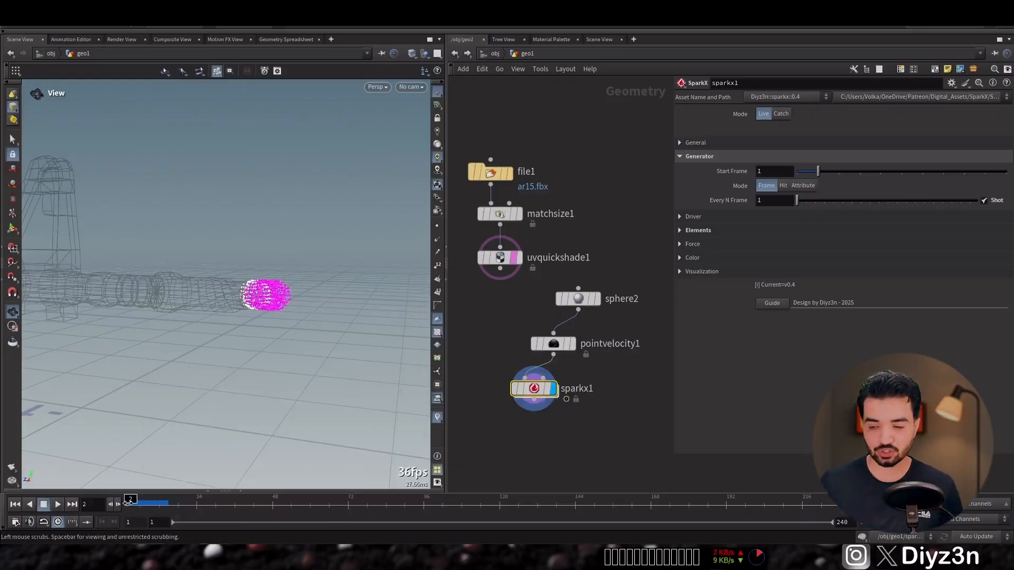
- Draw the SparkX particles as trails with length 0.42
left_click(692, 258)
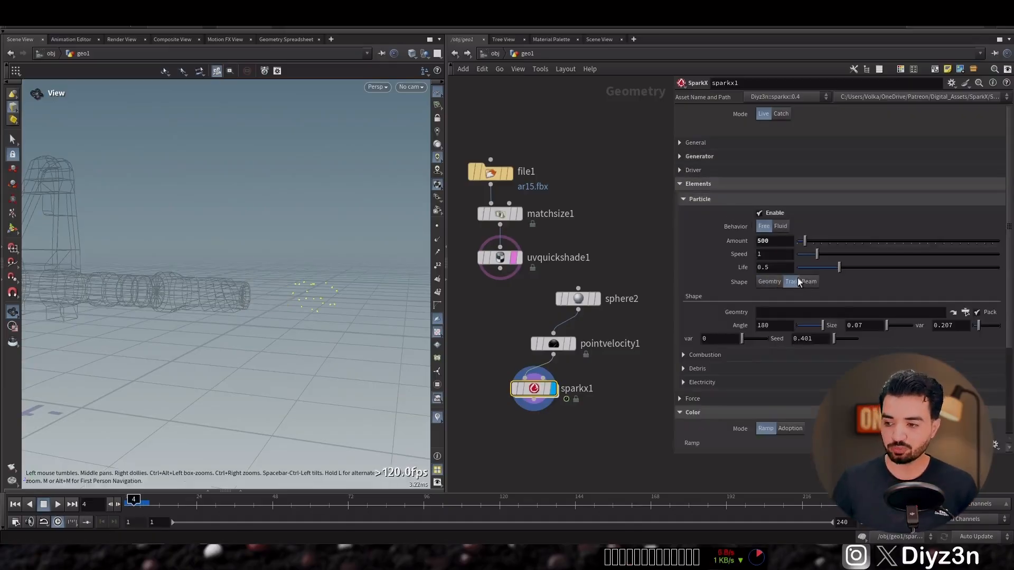
left_click(790, 281)
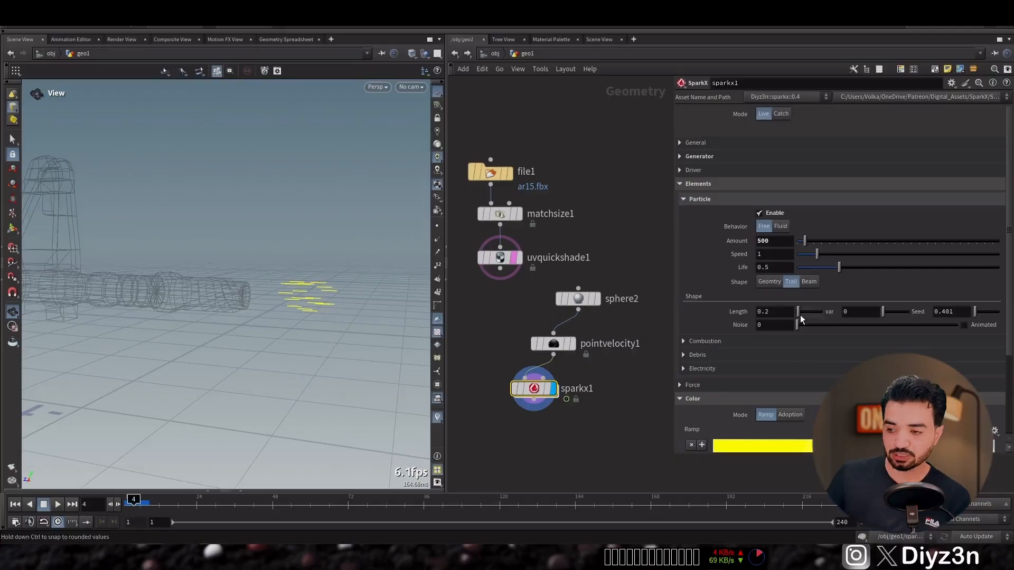
left_click_drag(800, 310, 805, 310)
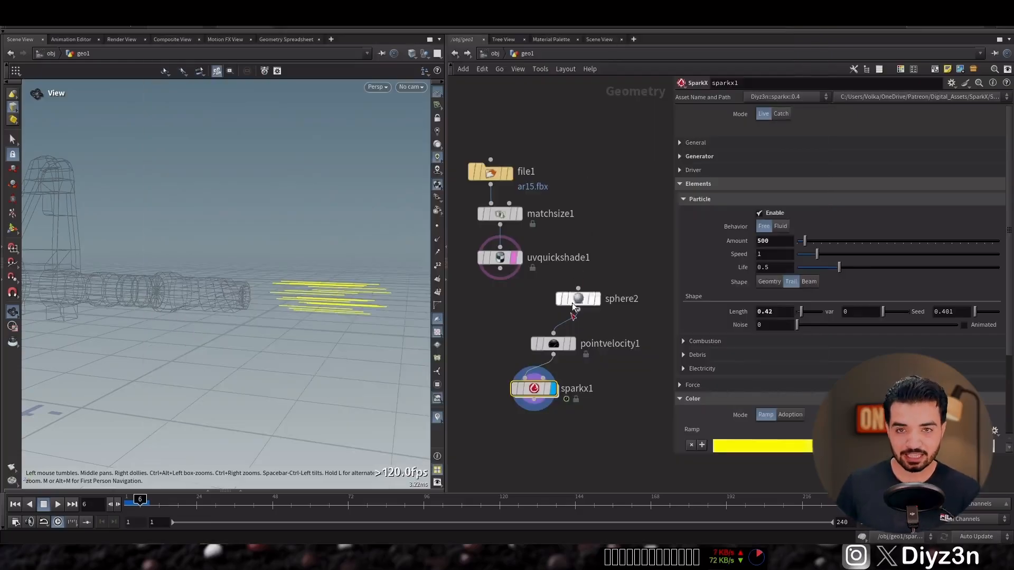
- Narrow the point velocity Conical Noise cone angle from 30 to about 8.2
left_click(552, 343)
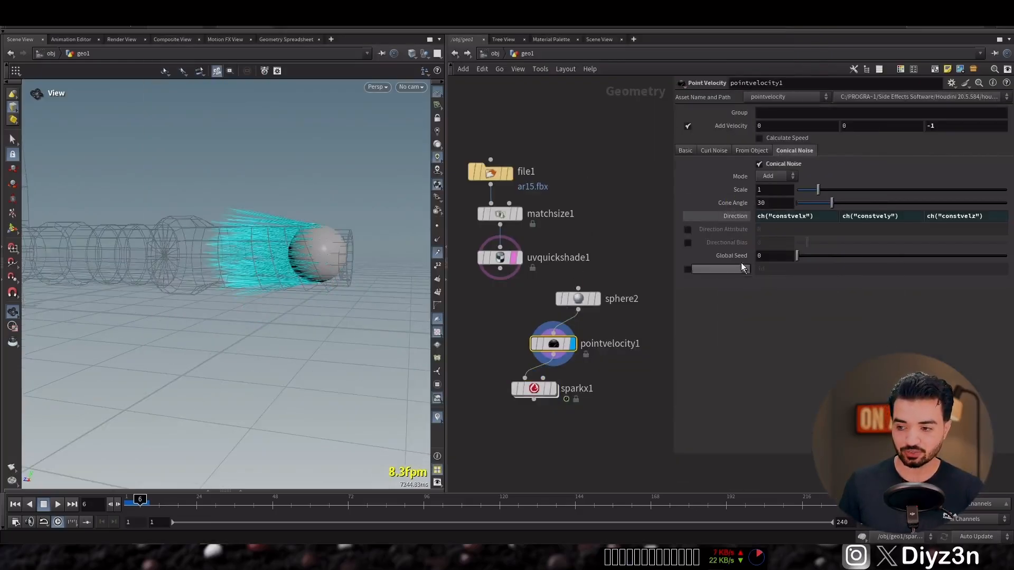
left_click_drag(832, 203, 805, 203)
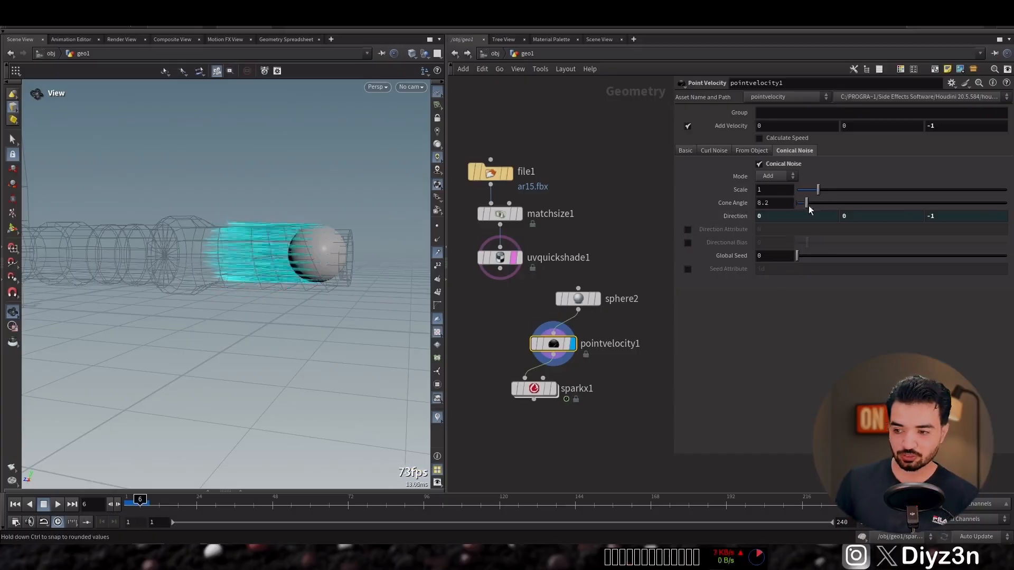
left_click(533, 388)
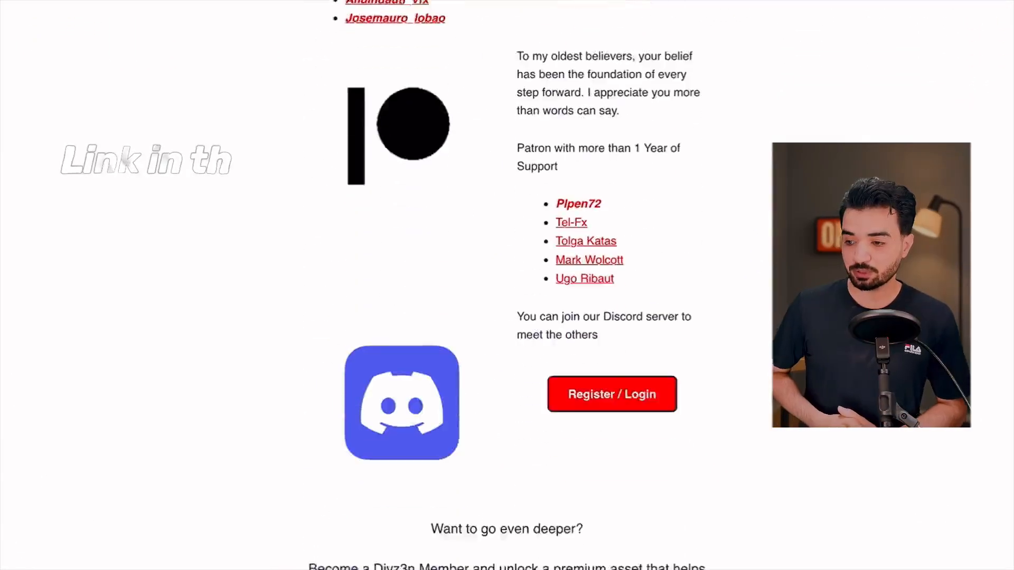
scroll("down", 3)
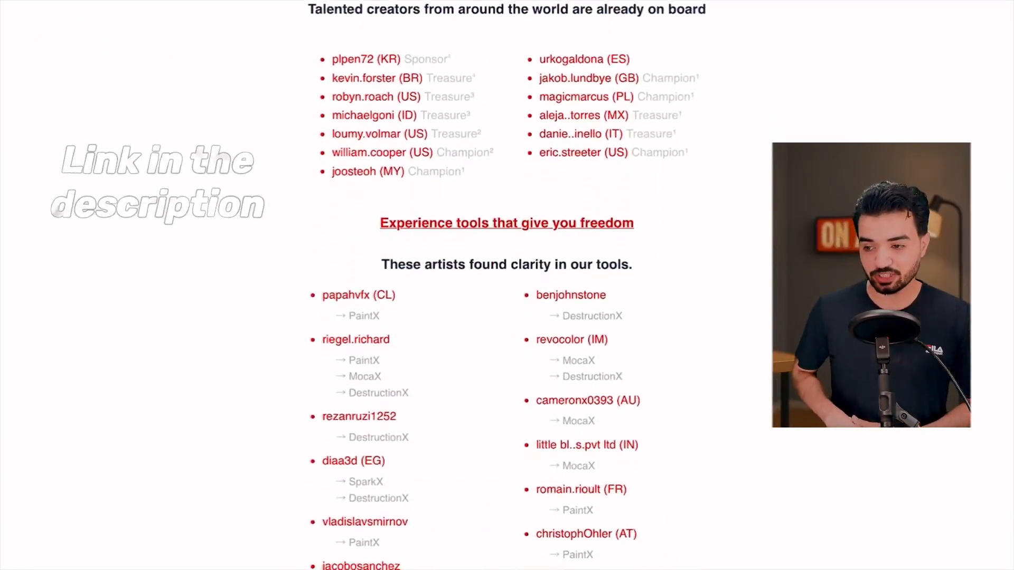
scroll("down", 3)
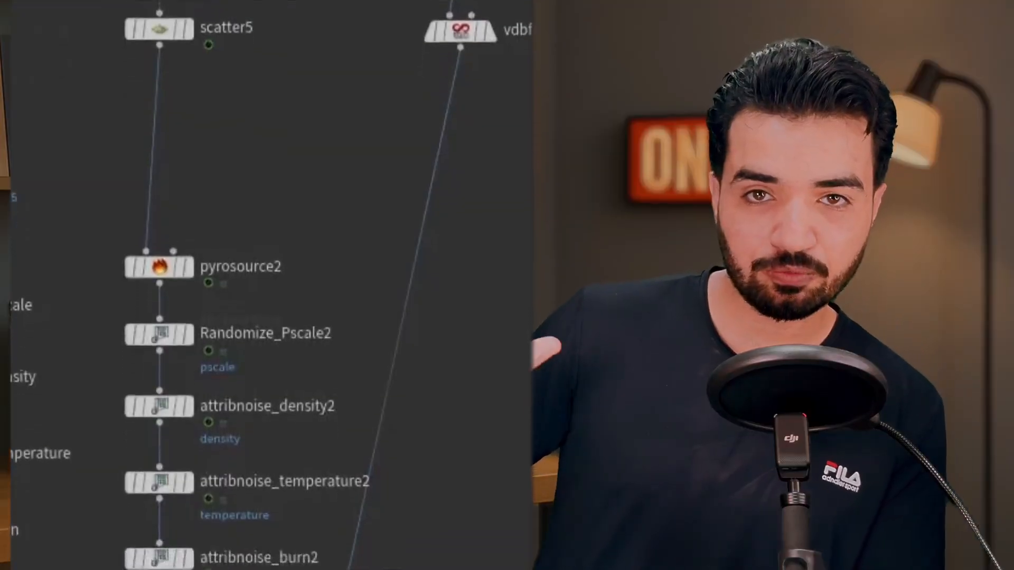
scroll("down", 3)
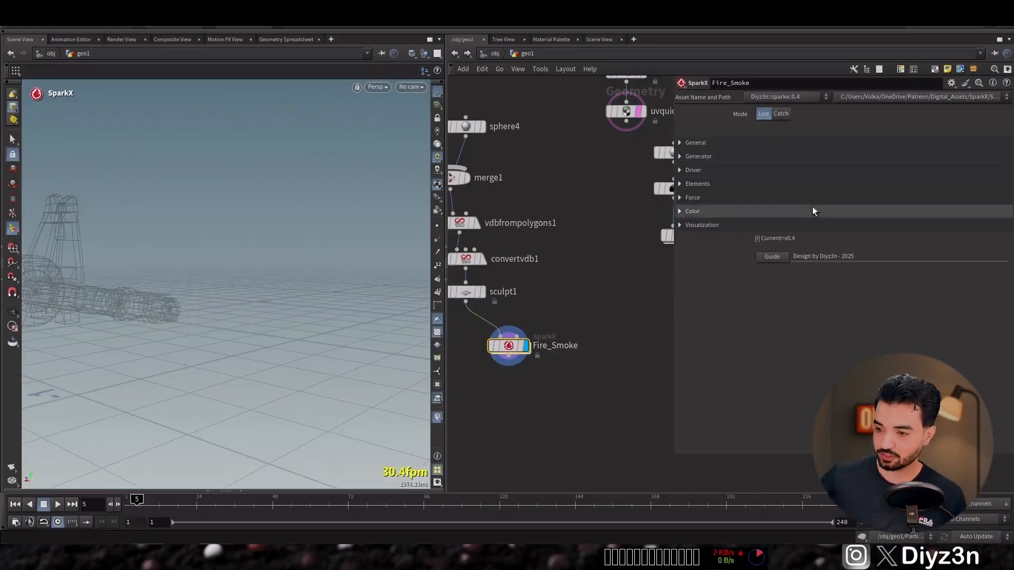
- Reduce the Fire_Smoke combustion Particle Scale to about 0.052
left_click(697, 183)
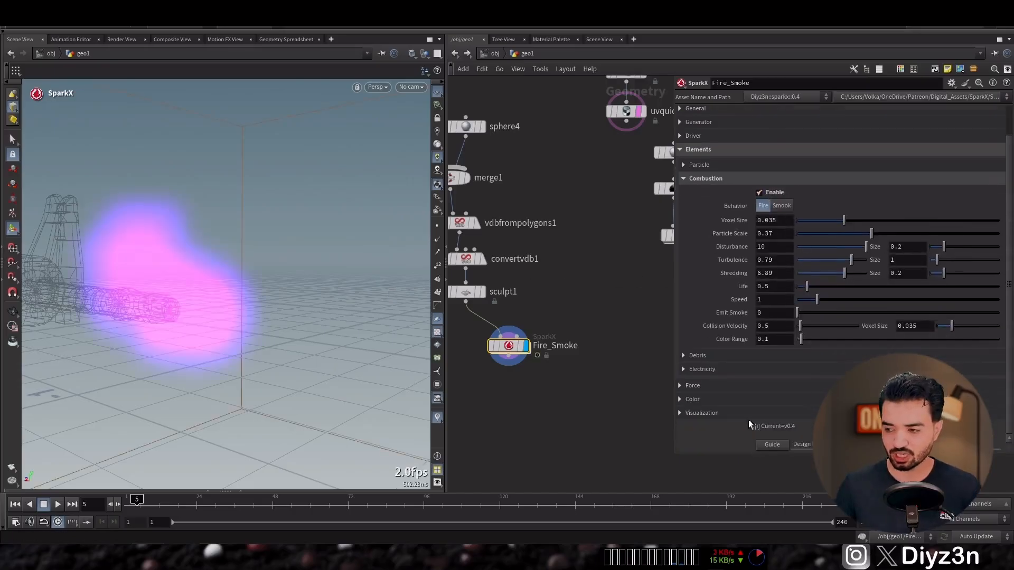
left_click(691, 399)
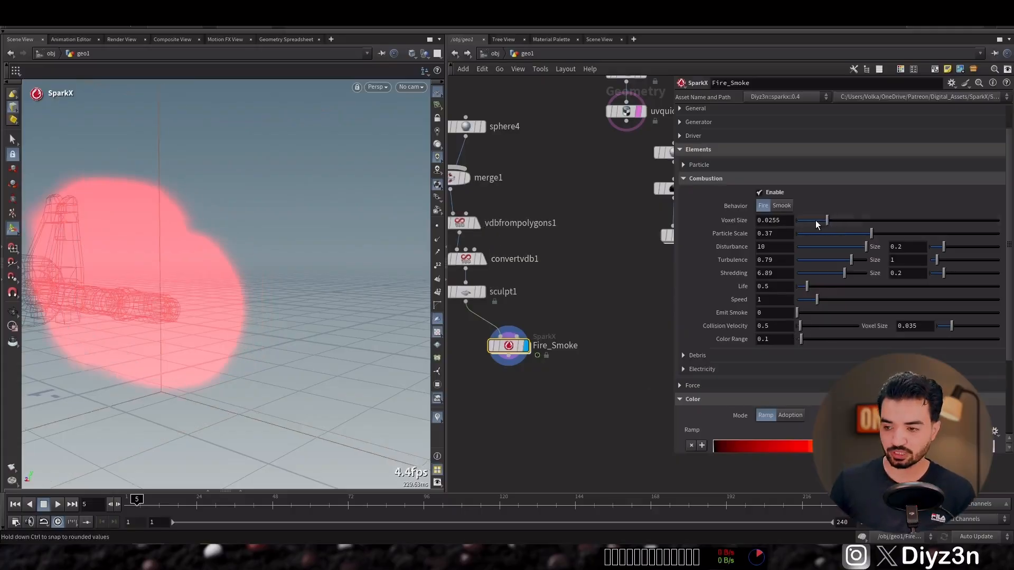
left_click_drag(871, 234, 811, 233)
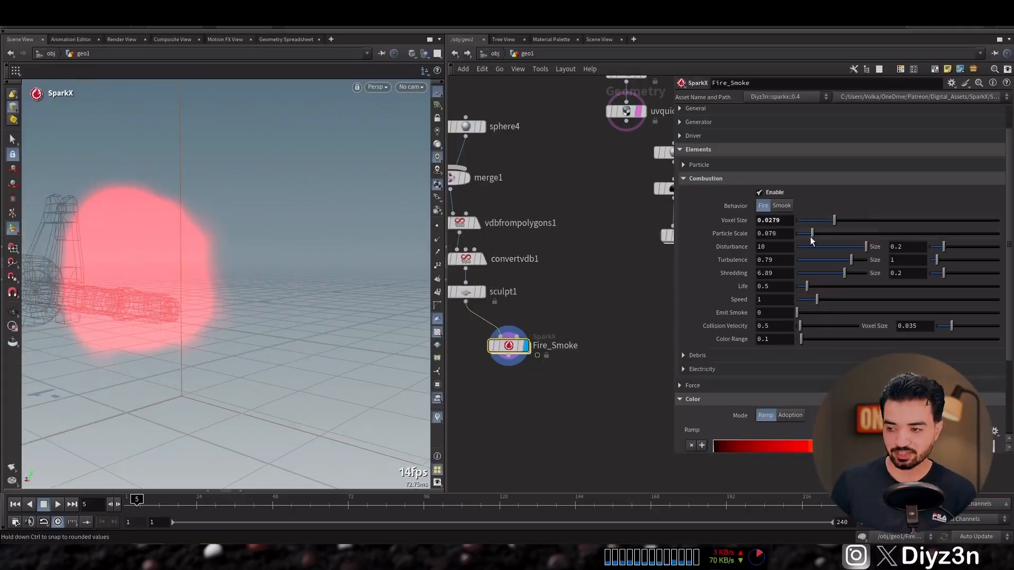
left_click_drag(810, 232, 806, 233)
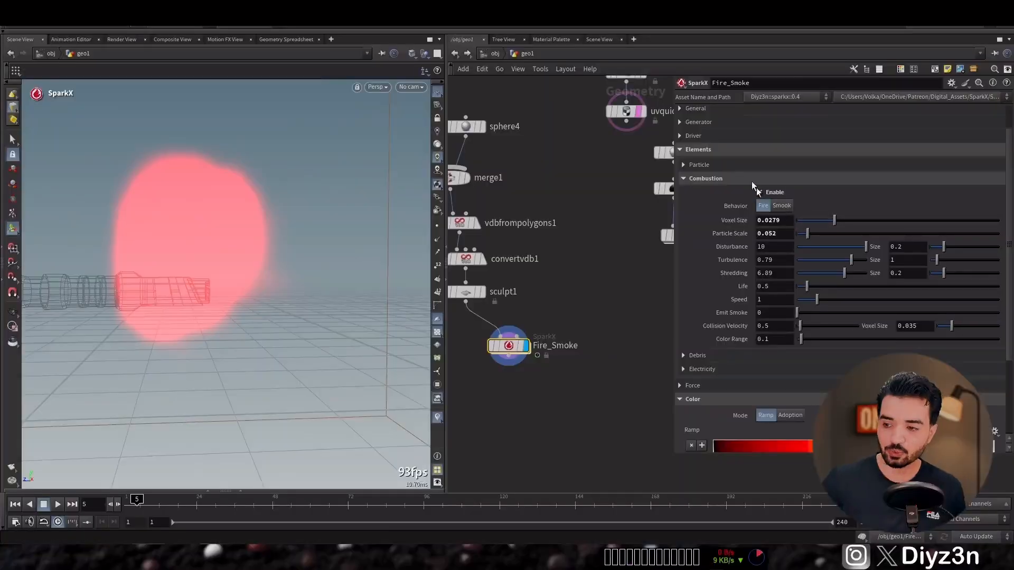
- Set World Scale to 5 and lower the combustion Color Range to about 0.036
left_click(695, 108)
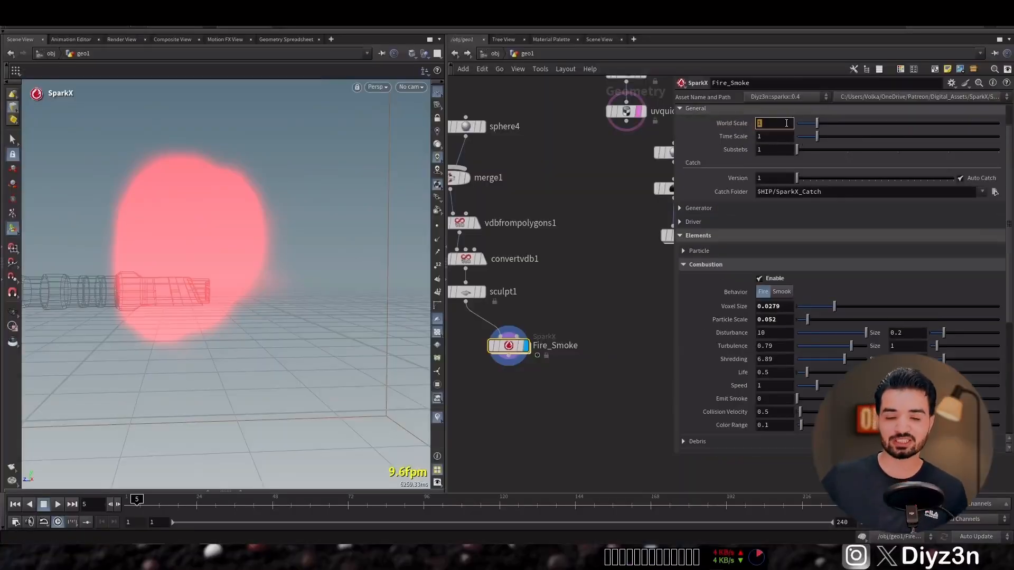
type("5")
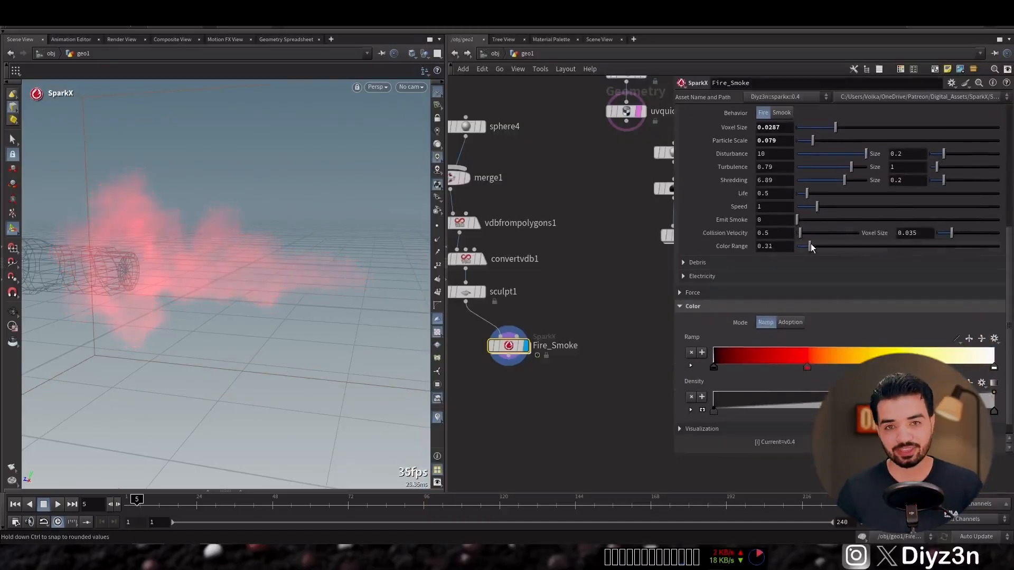
left_click_drag(812, 246, 798, 246)
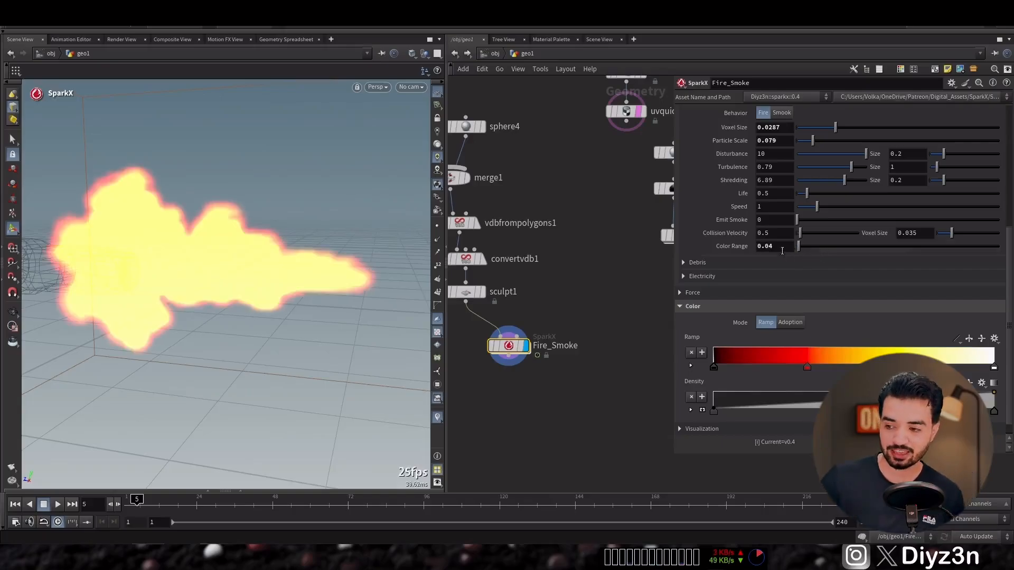
type("0.0")
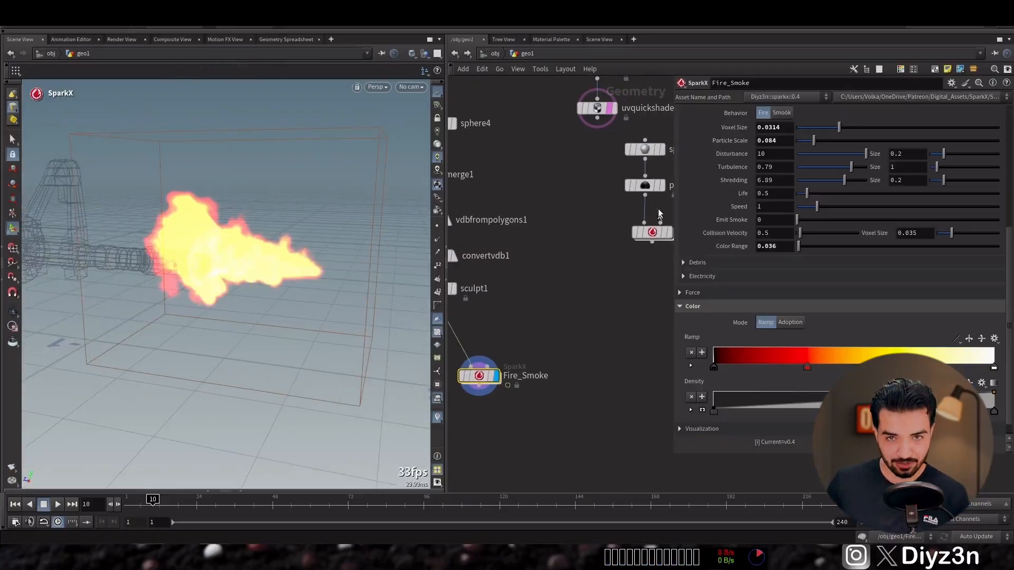
- Insert a Point Velocity before Fire_Smoke and set Emit Smoke to 100, then 50
left_click(551, 309)
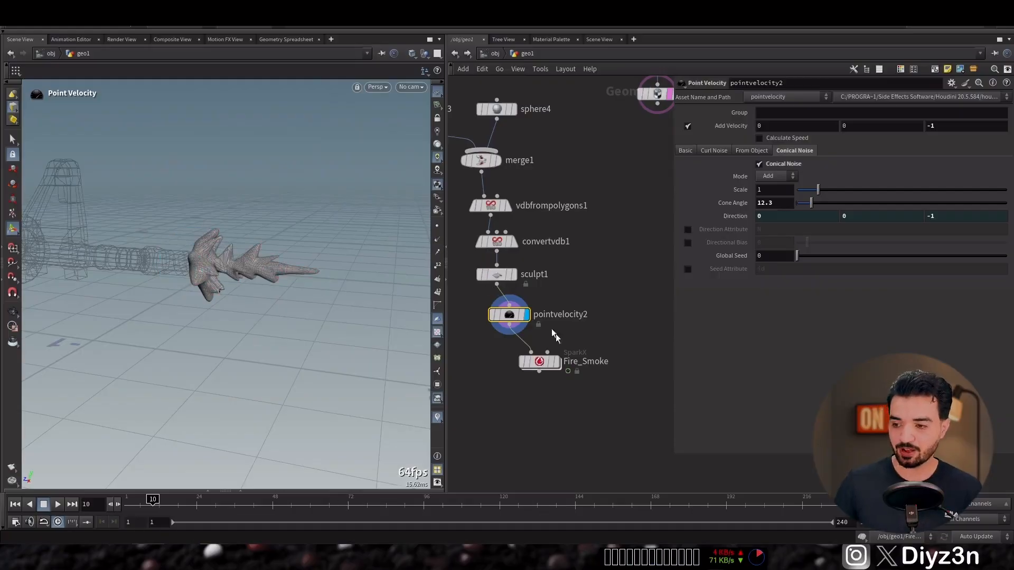
left_click(539, 362)
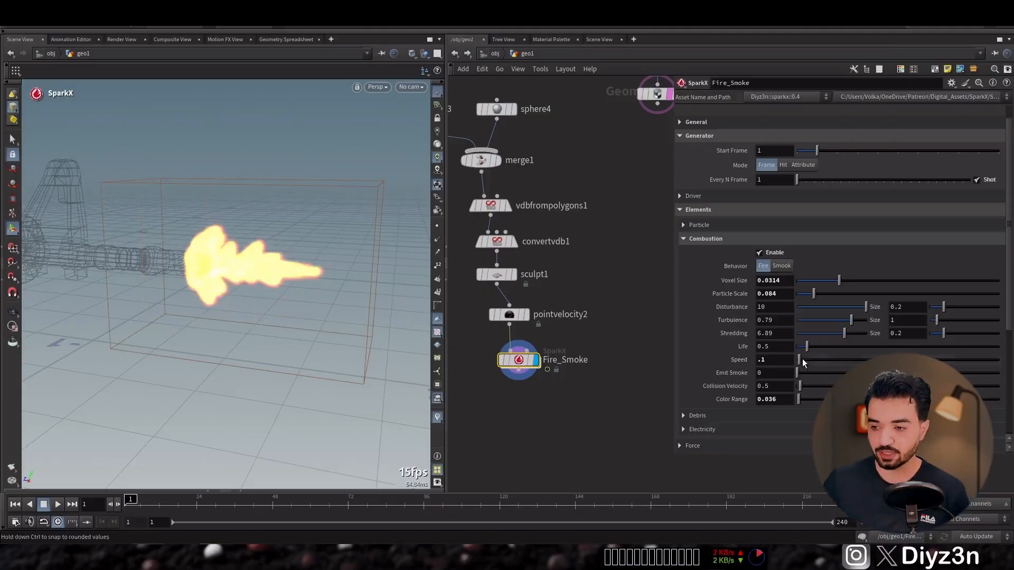
left_click(775, 373)
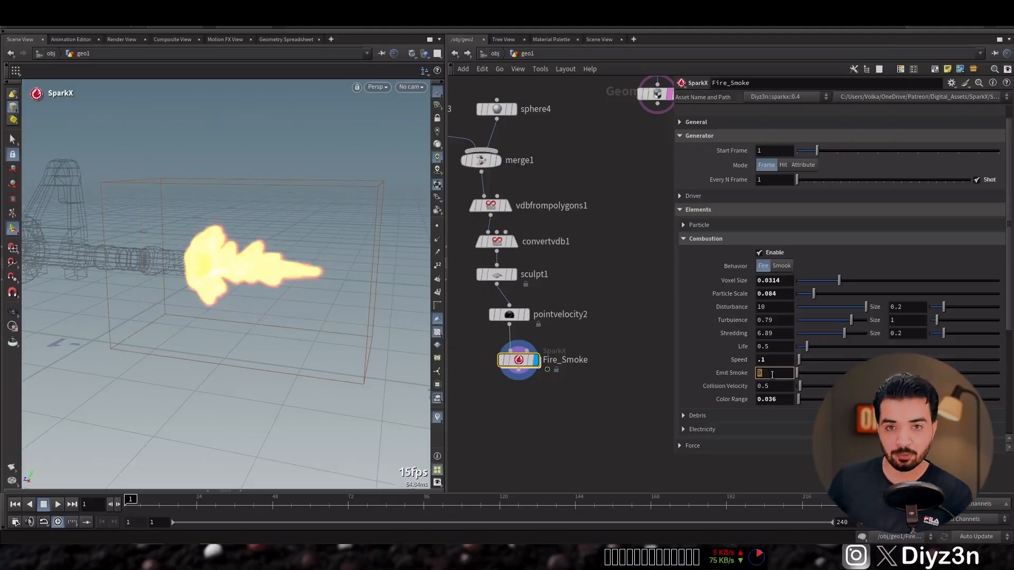
type("100")
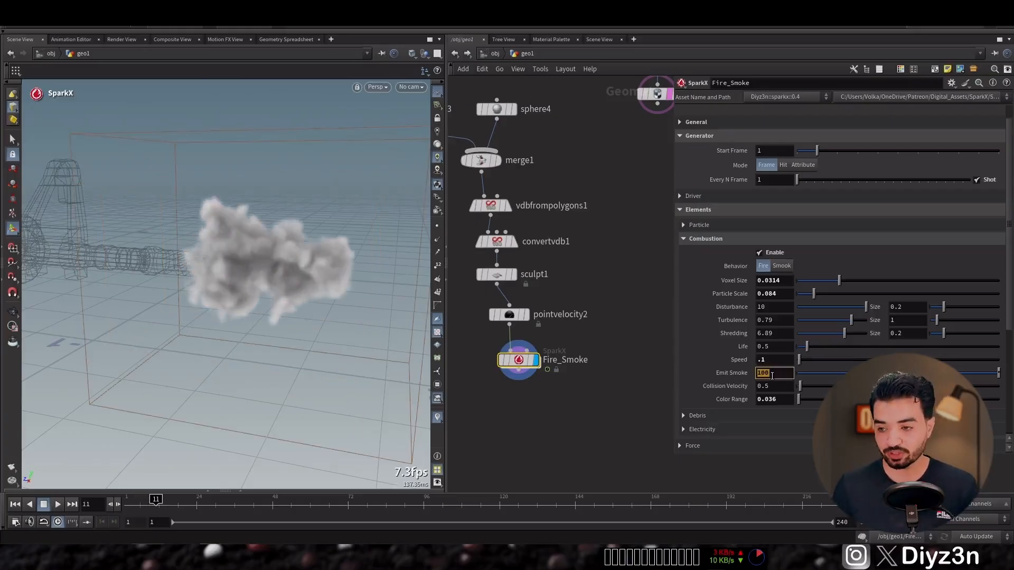
type("50")
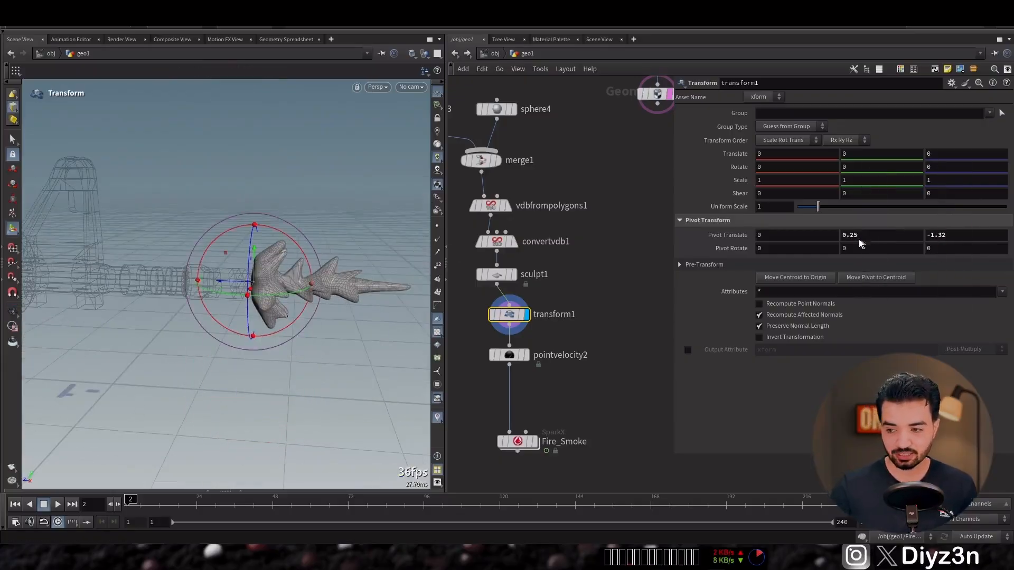
- Adjust the source transform pivot and play the simulation to preview the continuous flame
left_click_drag(816, 206, 807, 206)
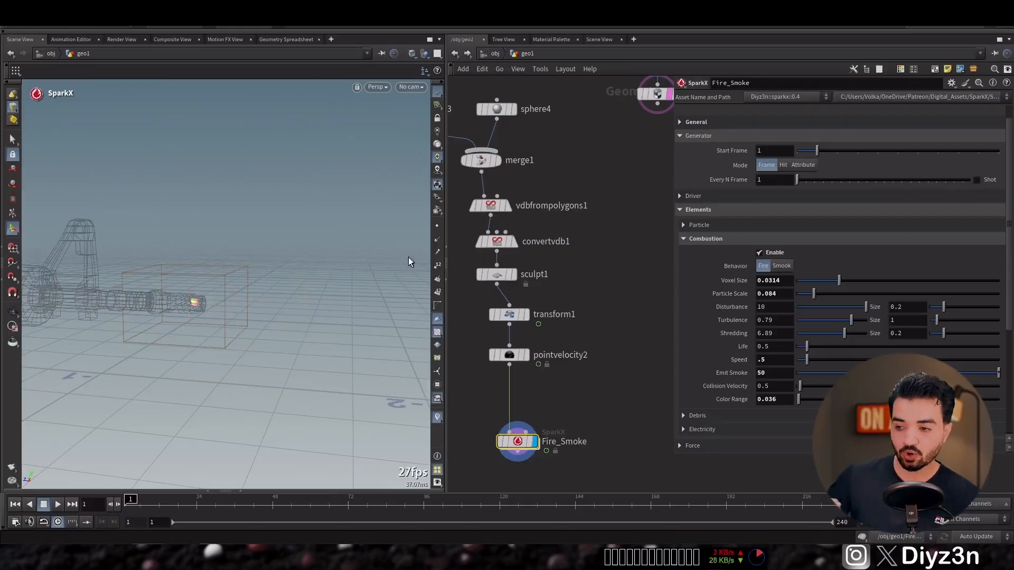
left_click(56, 505)
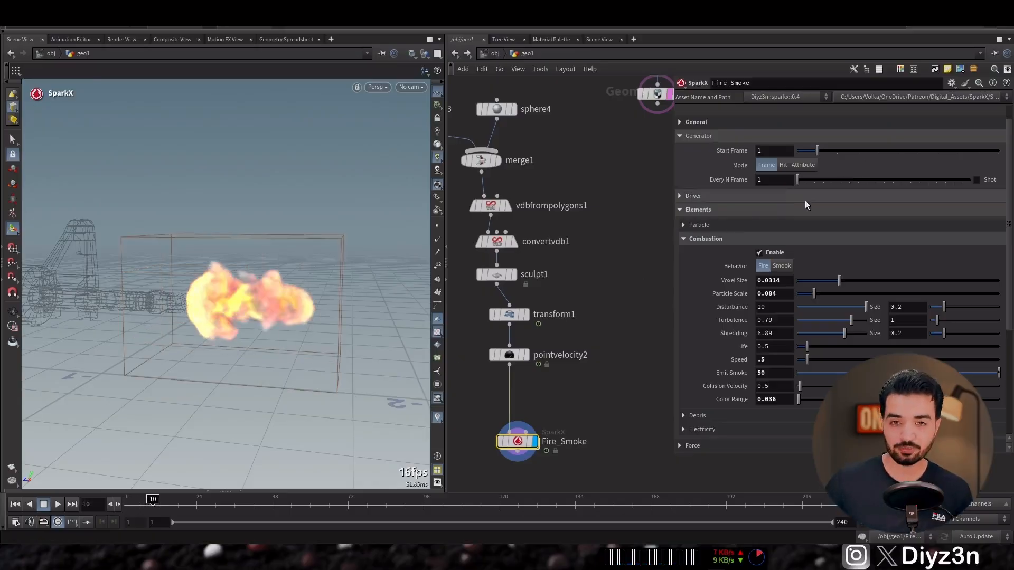
type("1000")
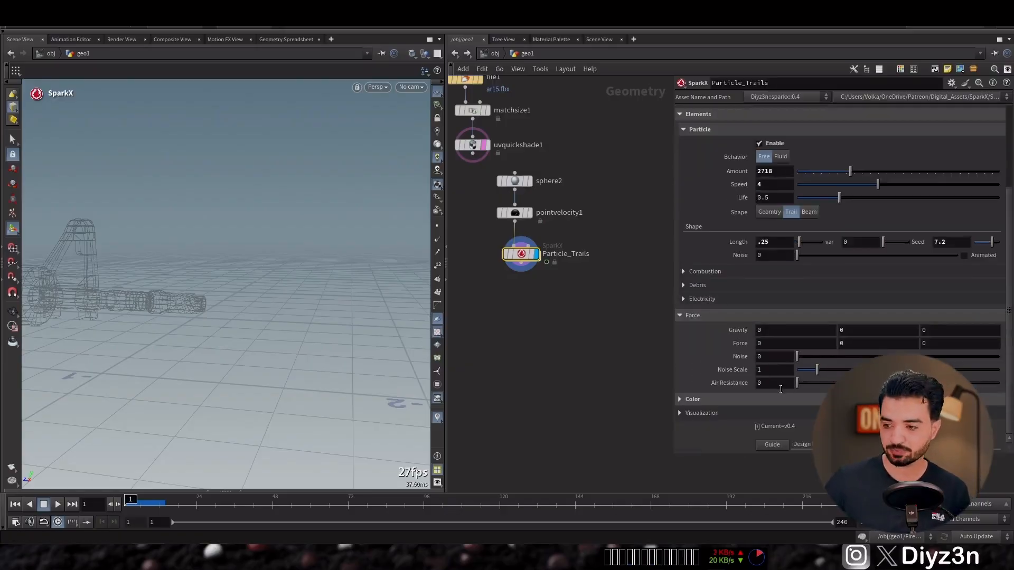
- Raise the Particle_Trails emitter's Air Resistance to 10 to slow the thrown-off trails
left_click(770, 383)
type("10")
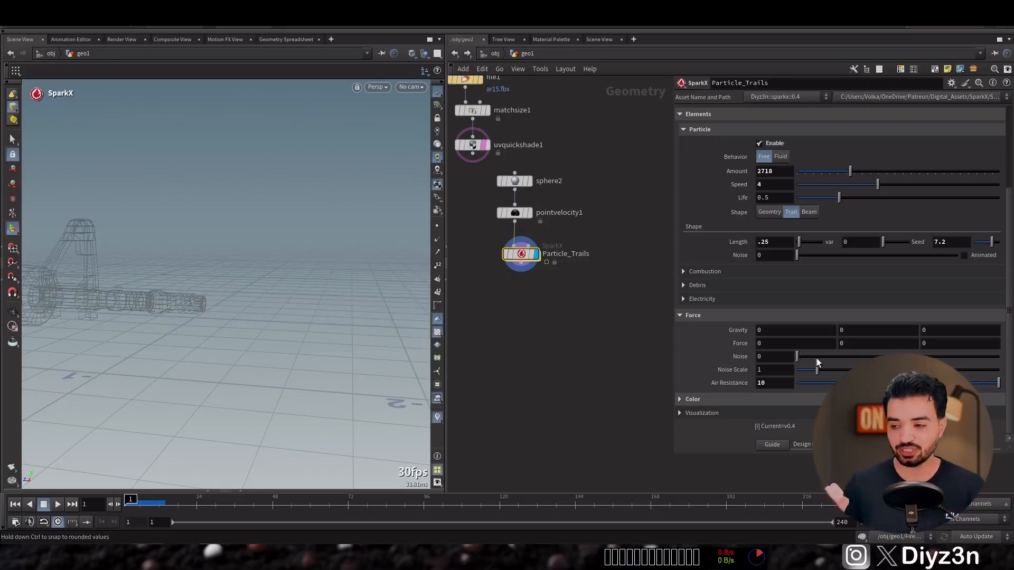
left_click_drag(797, 356, 833, 356)
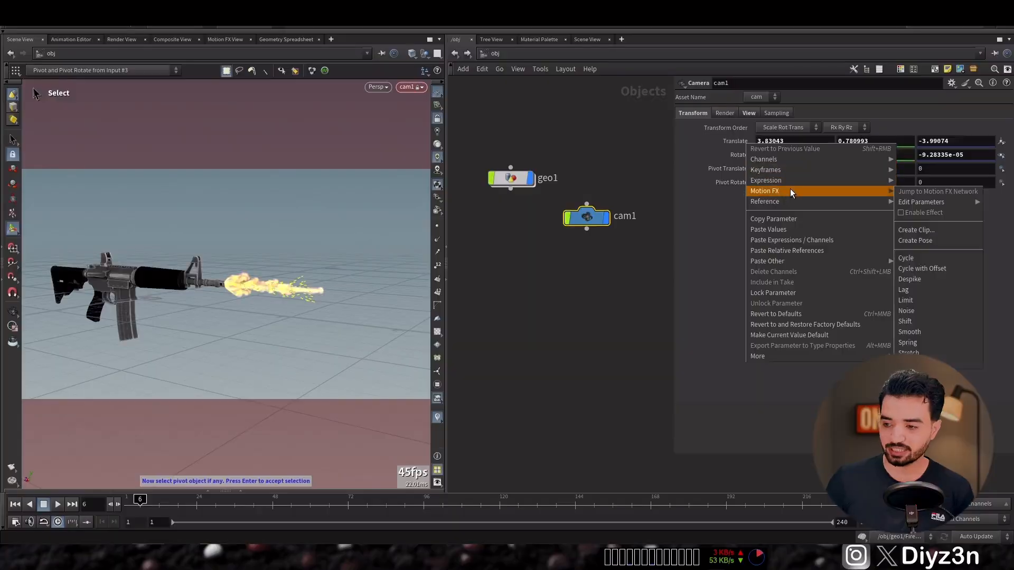
- Add Motion FX noise to cam1's translate with amplitude 0.18, harmonics 7 and roughness 1
left_click(907, 310)
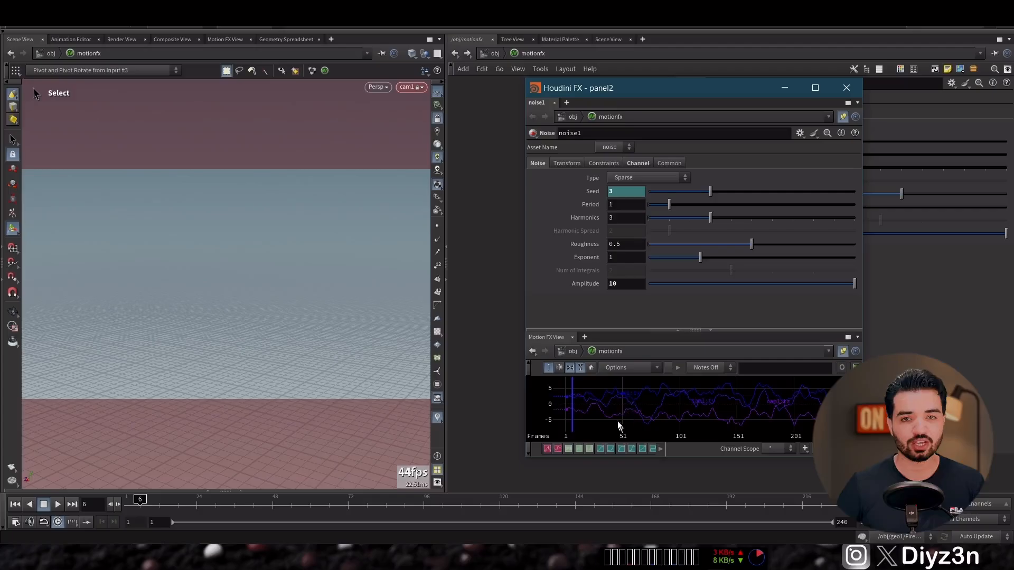
left_click_drag(853, 283, 664, 283)
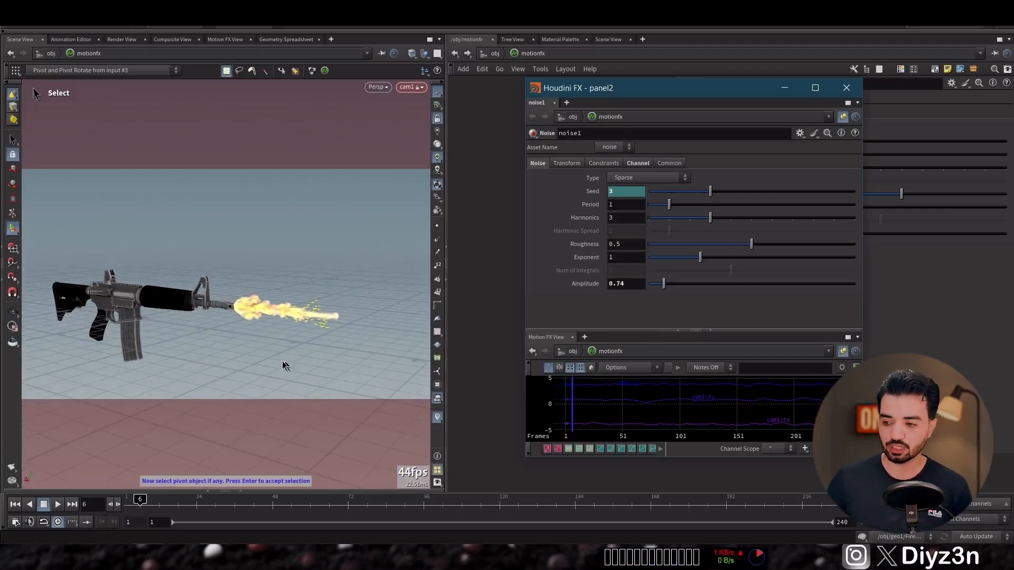
left_click_drag(710, 217, 730, 218)
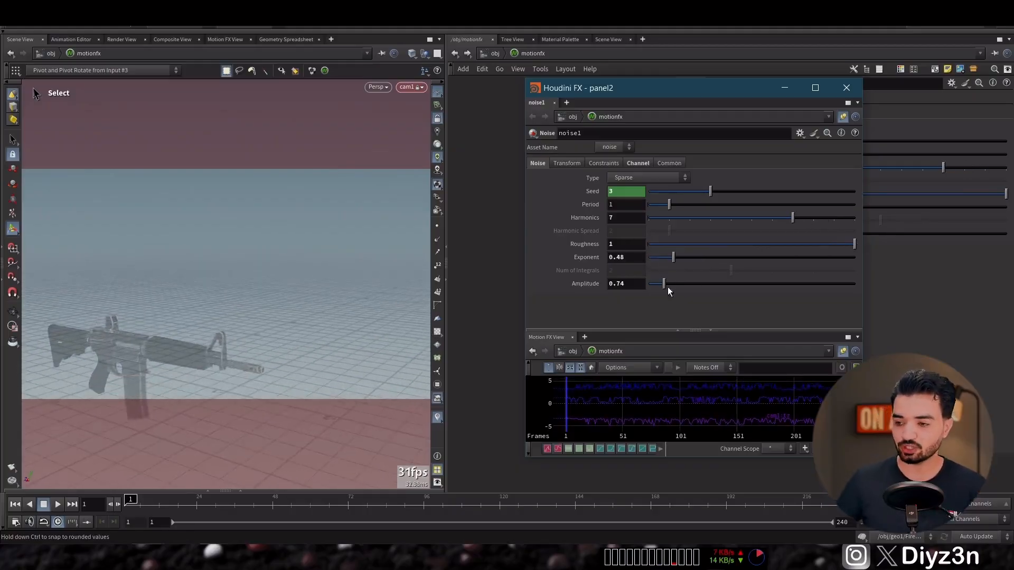
left_click_drag(664, 284, 652, 283)
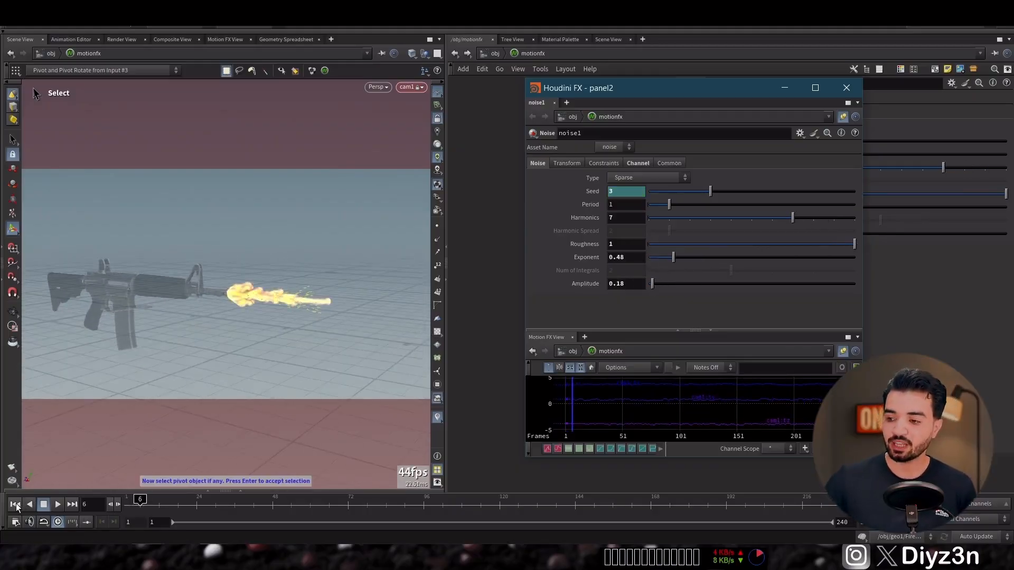
- Rewind to the first frame and adjust the noise channel End value to .5
left_click(42, 505)
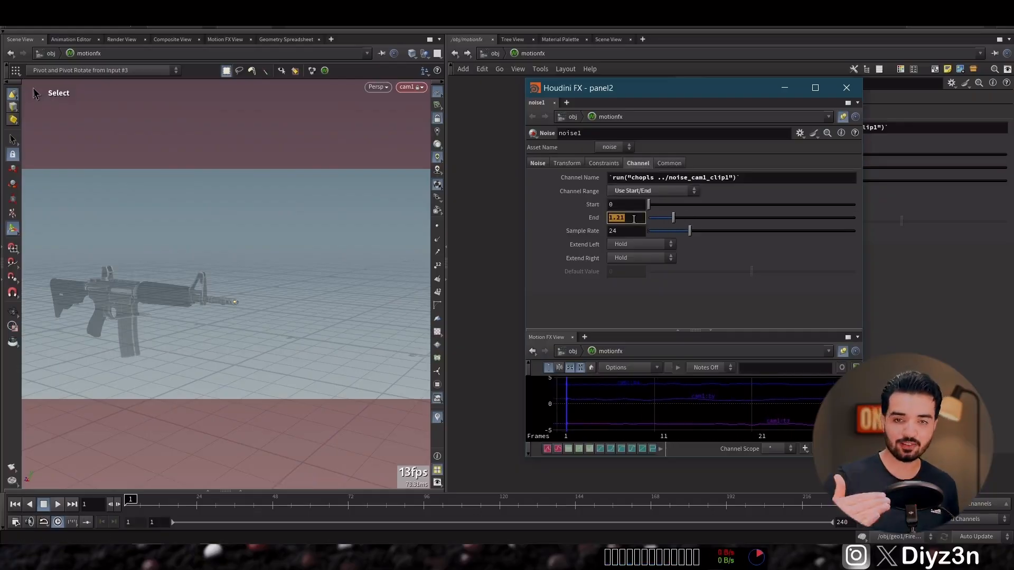
type(".5")
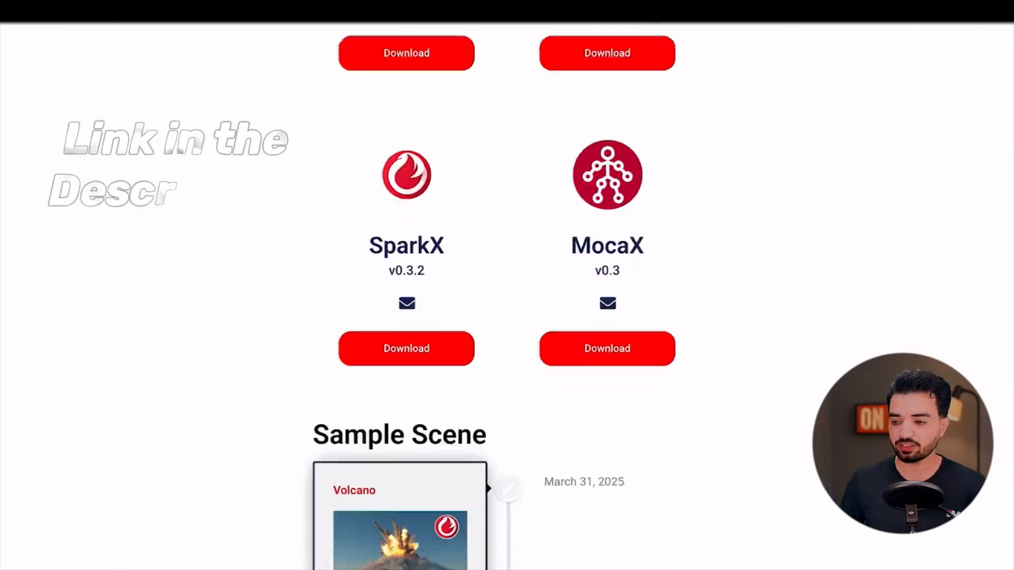
- Scroll the SparkX downloads page to the SparkX v0.3.2 download button
scroll("down", 3)
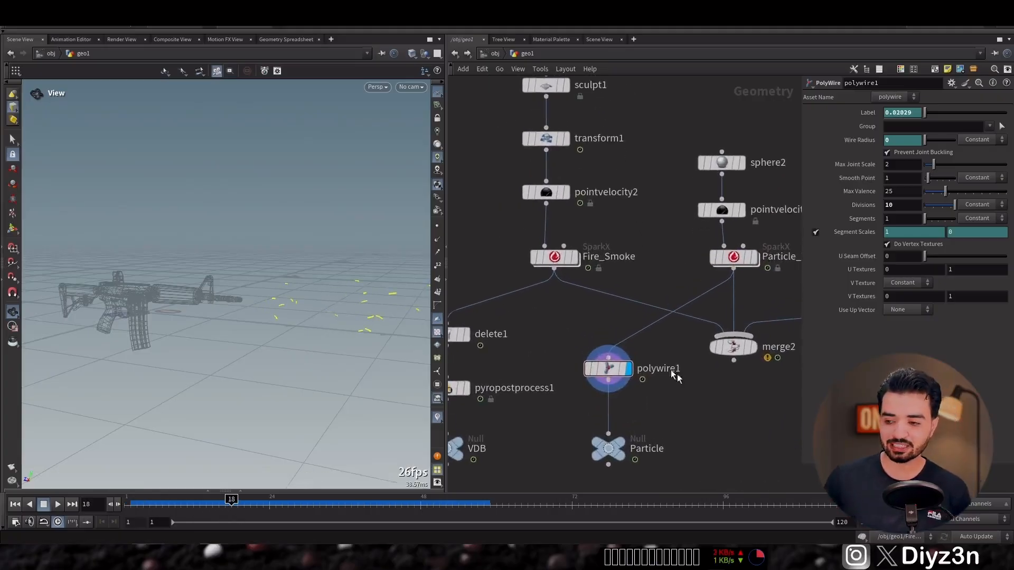
- Review the Solaris /stage Karma render network and select the grid1 ground node
left_click_drag(231, 499, 181, 499)
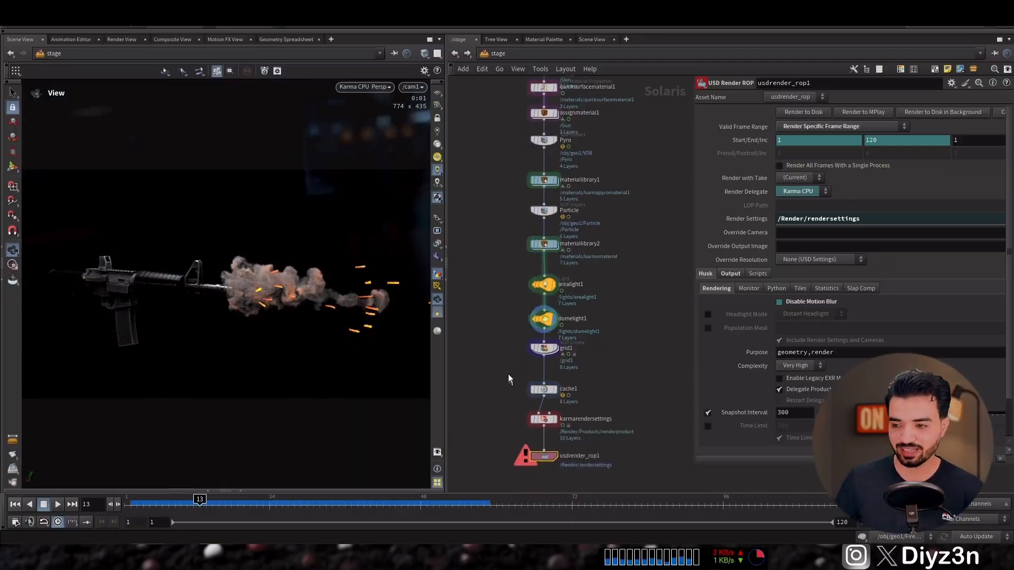
left_click(543, 348)
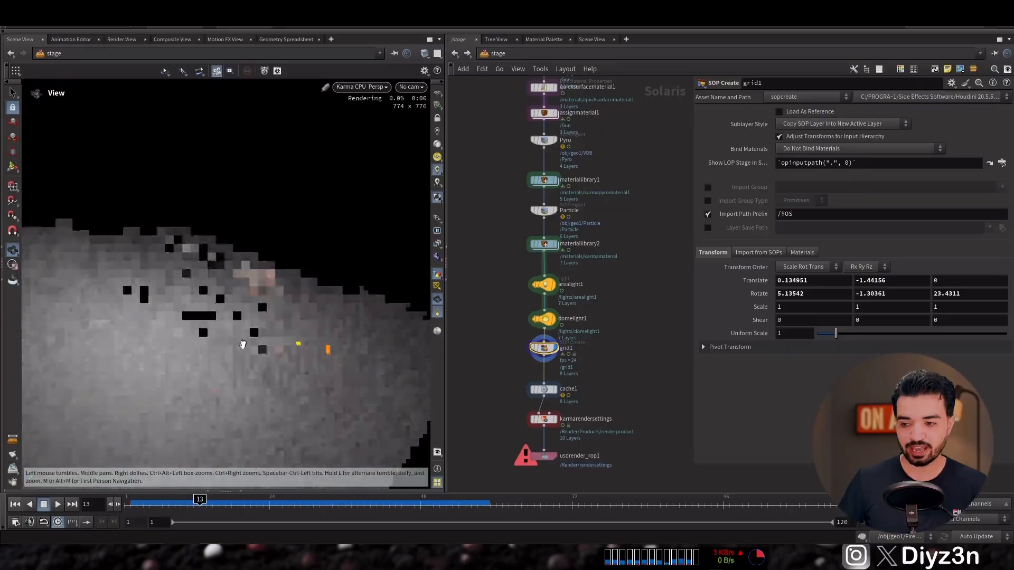